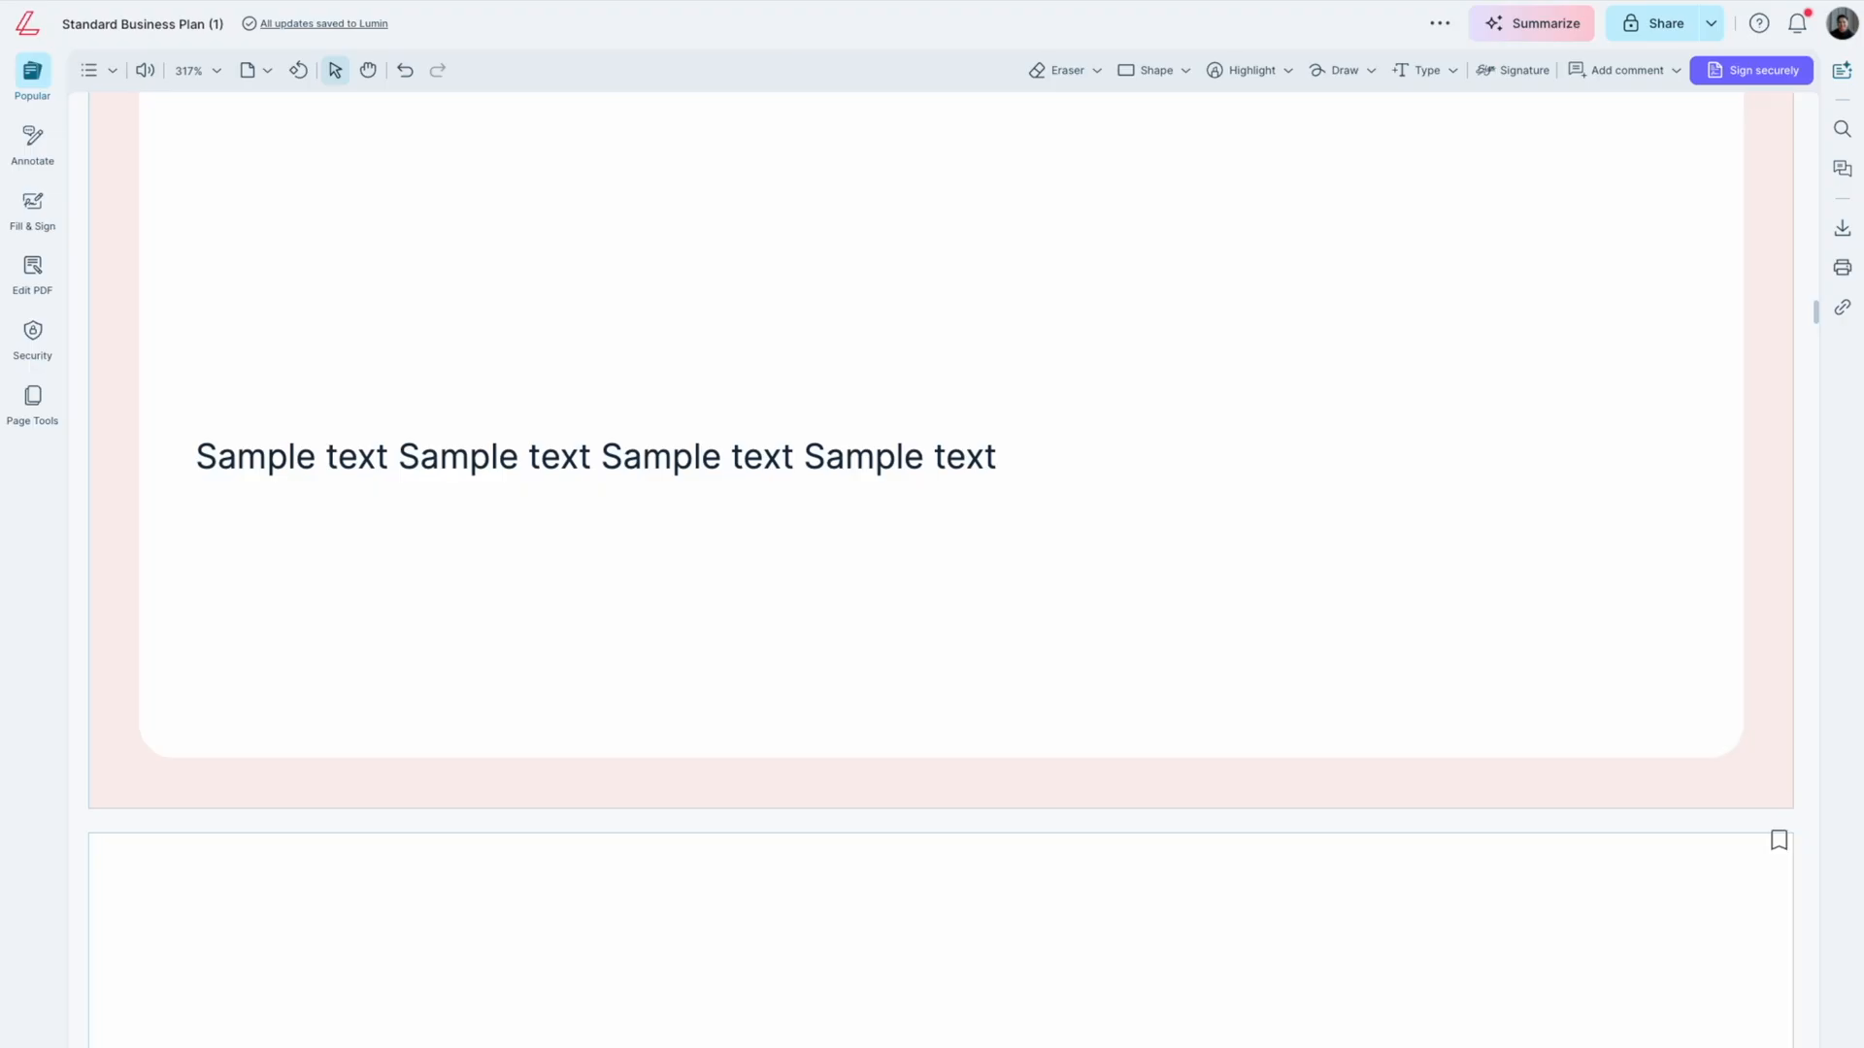
pyautogui.moveTo(546, 499)
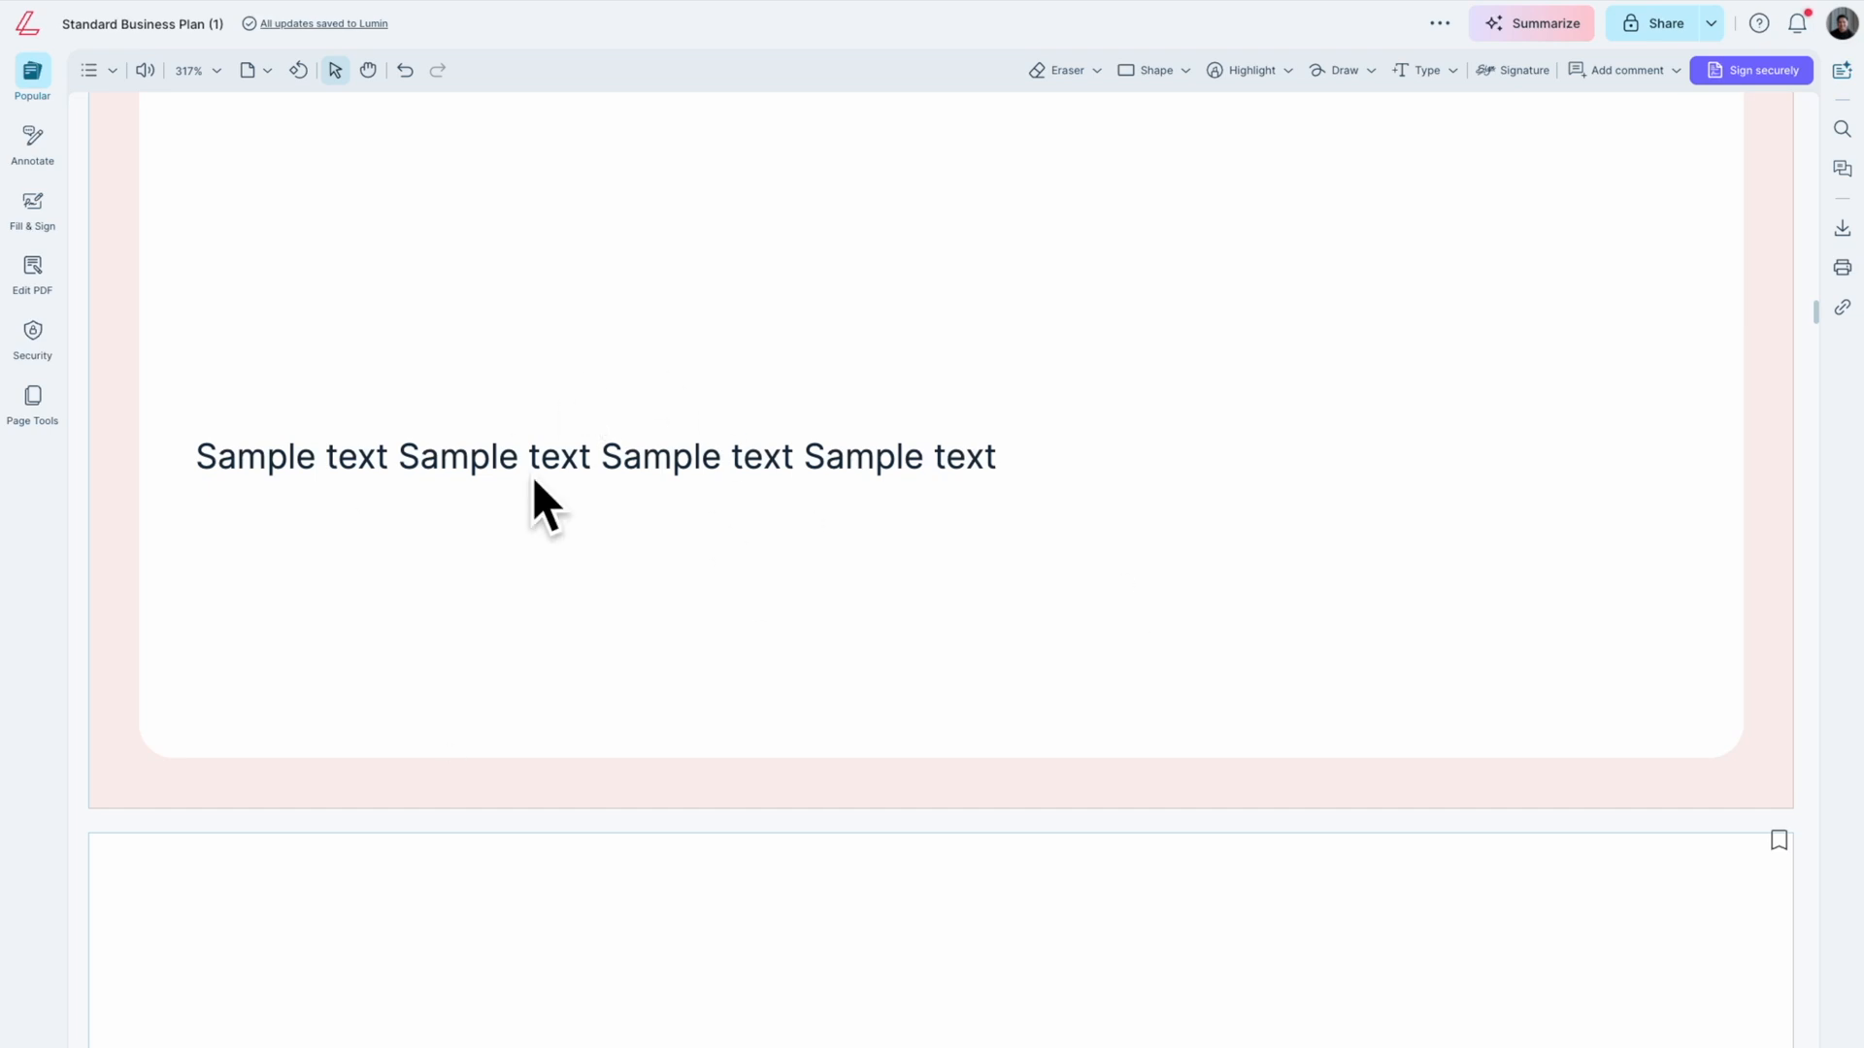
pyautogui.moveTo(662, 536)
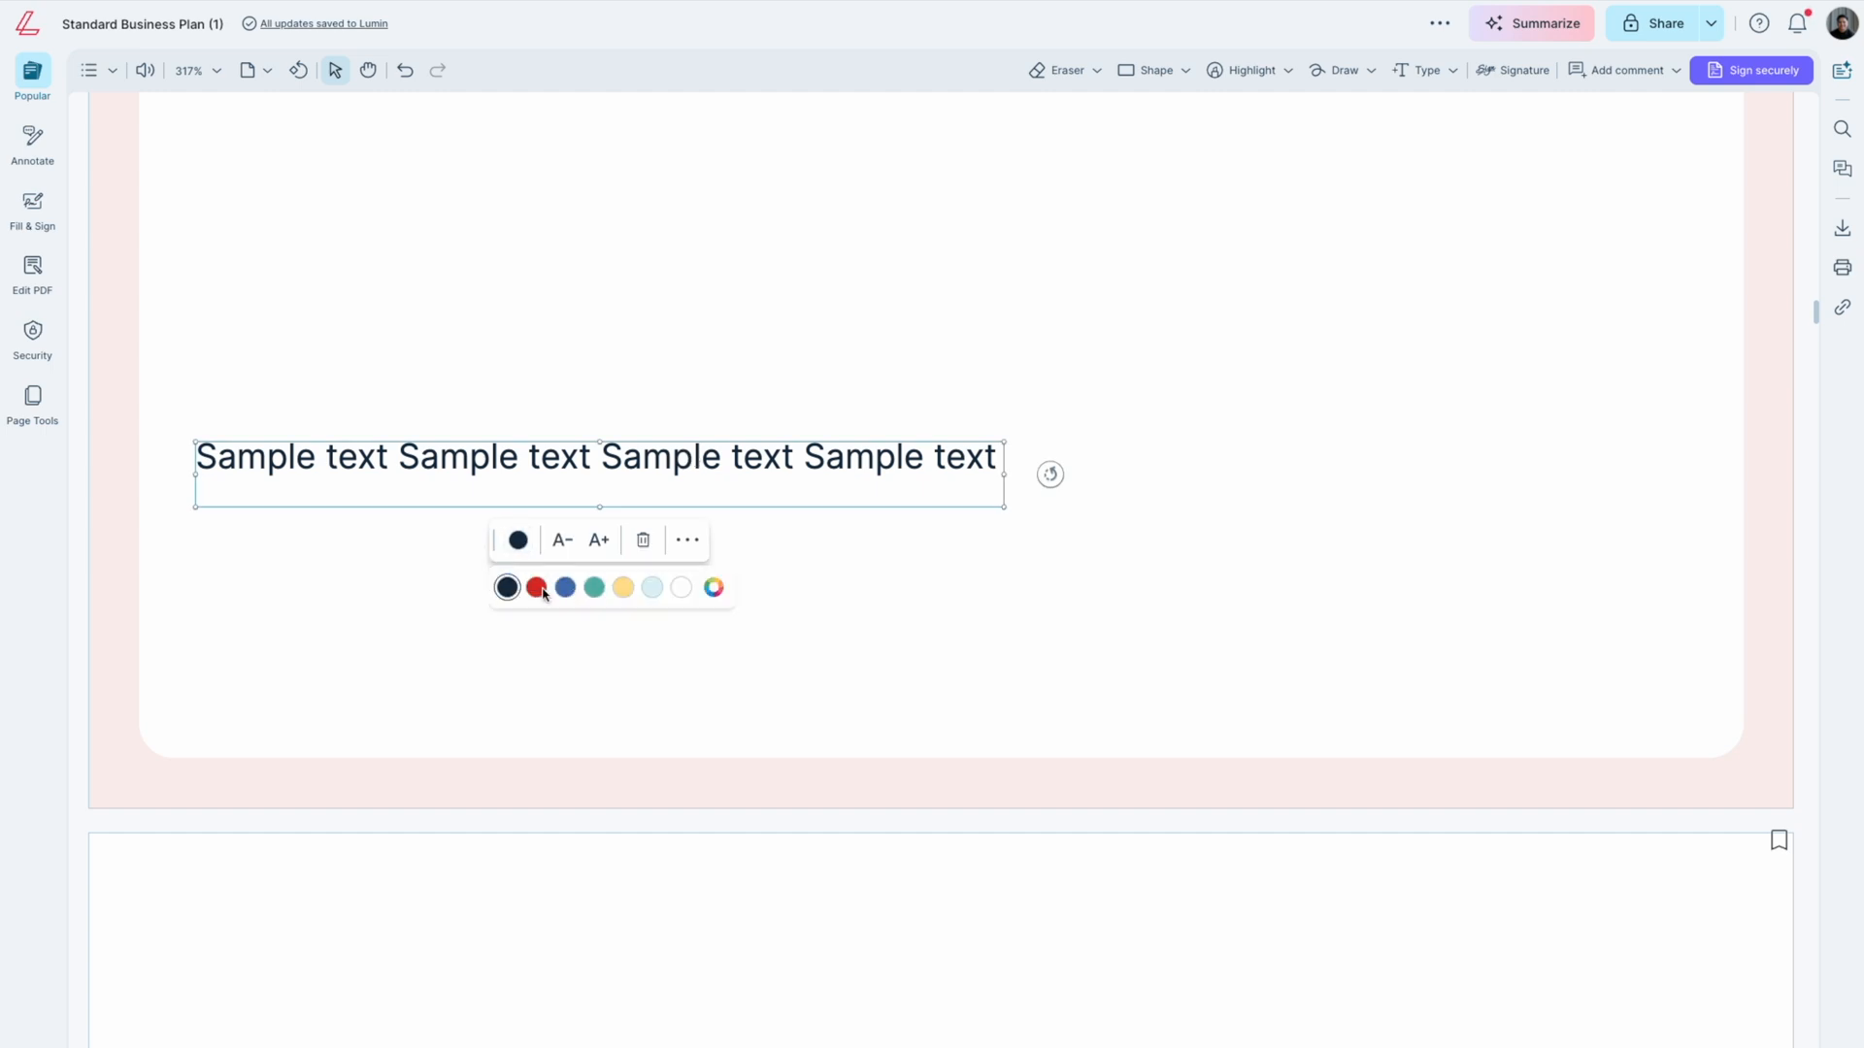
# - Color the sample text red (after trying yellow) and enlarge it one size step
pyautogui.click(535, 586)
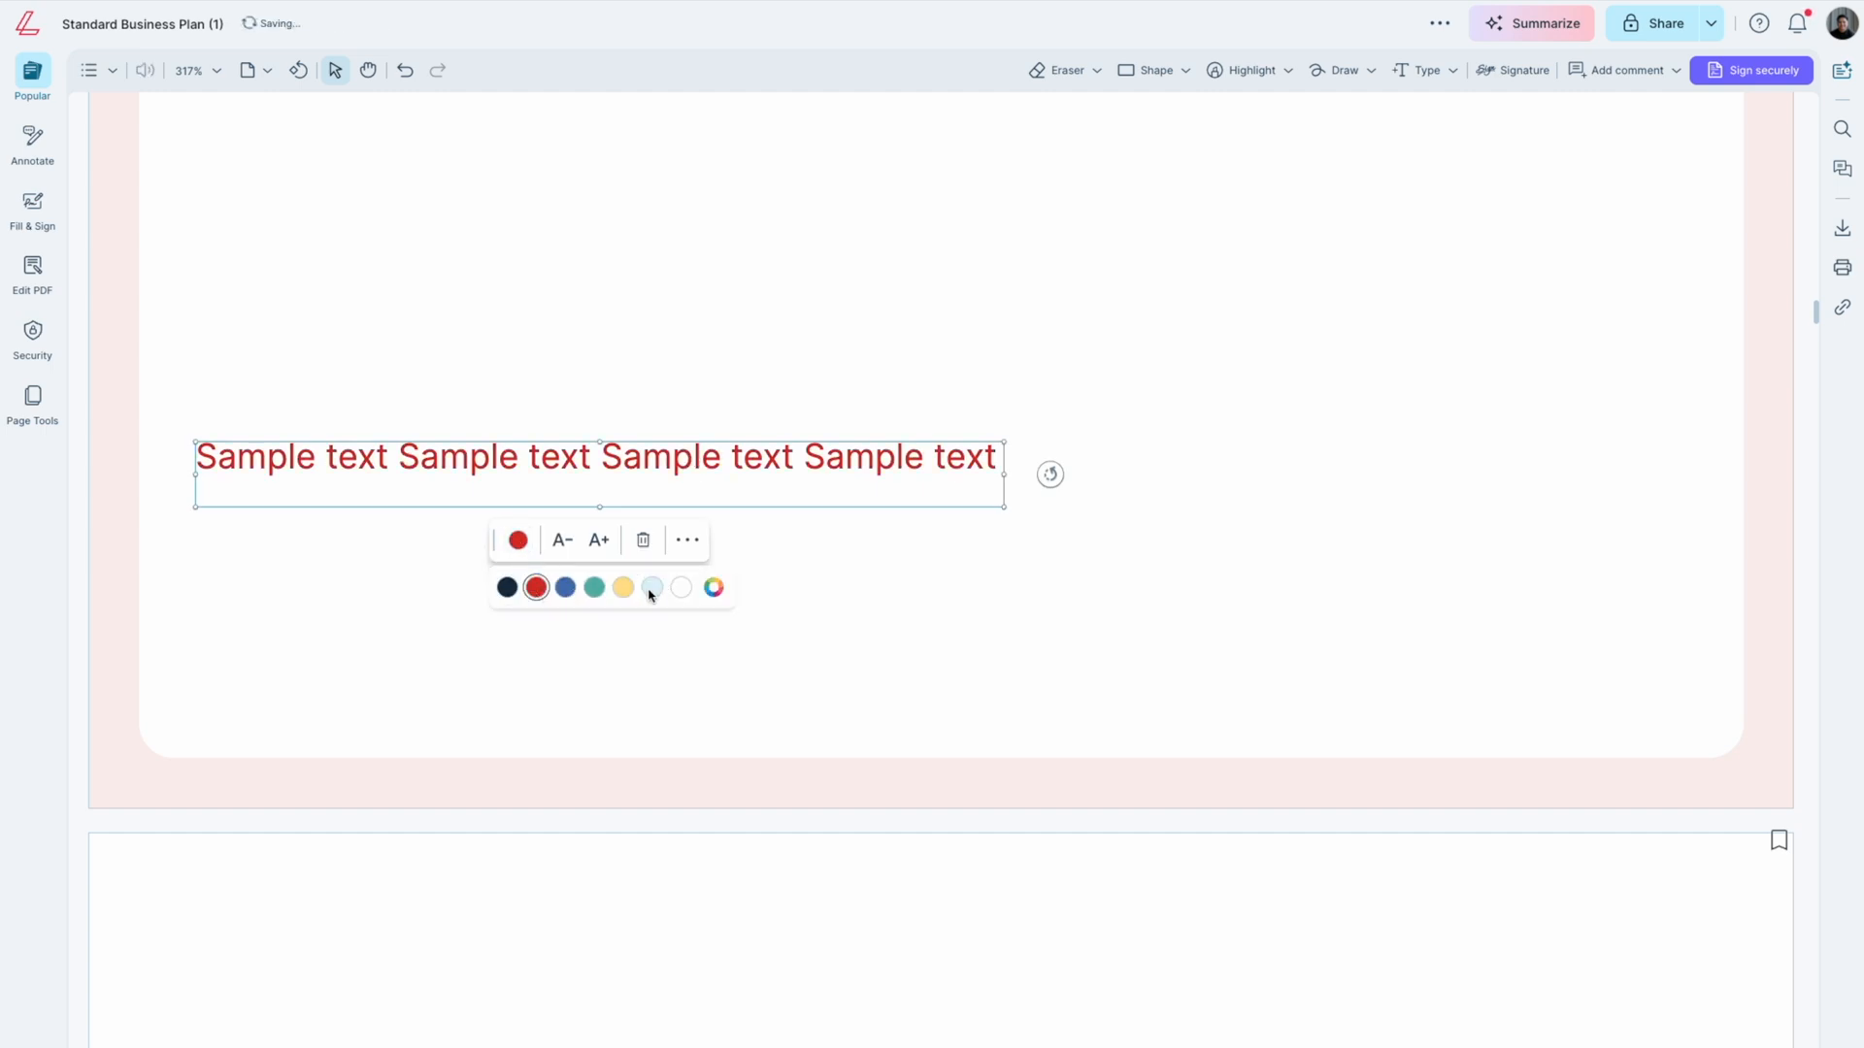
pyautogui.click(621, 586)
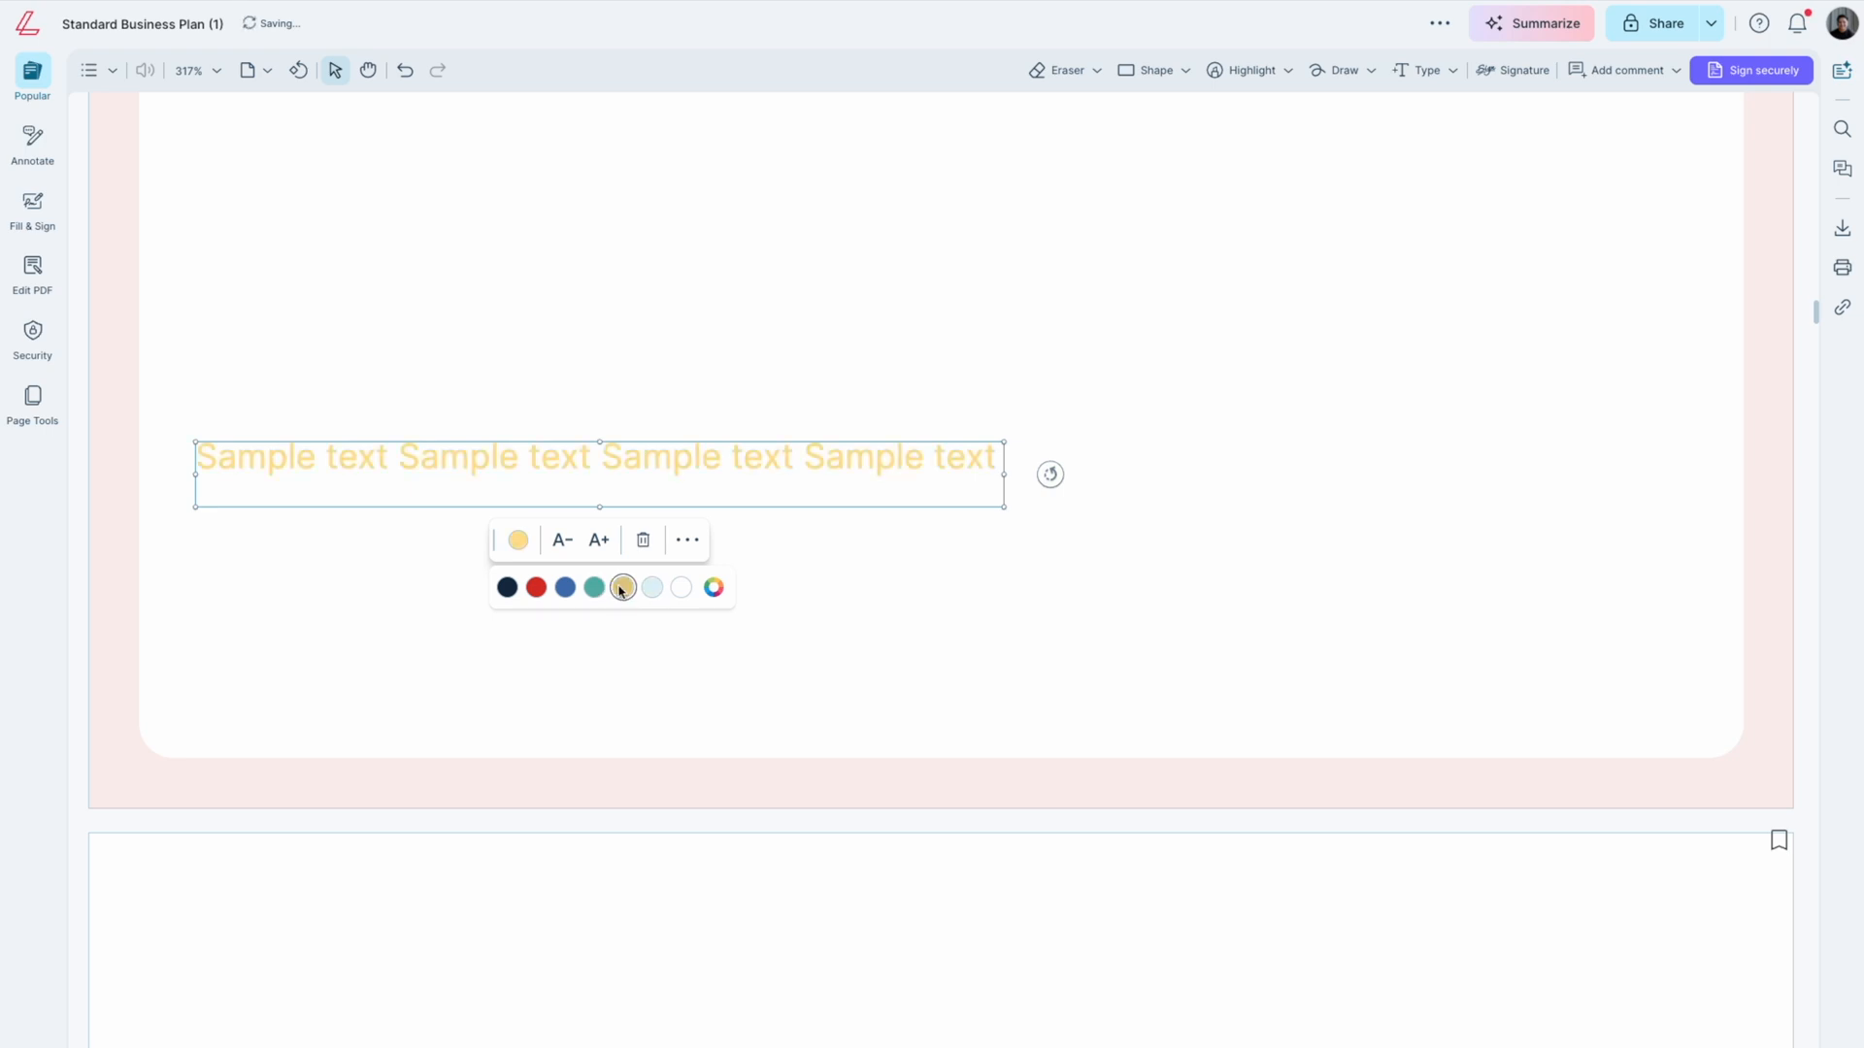
pyautogui.click(536, 586)
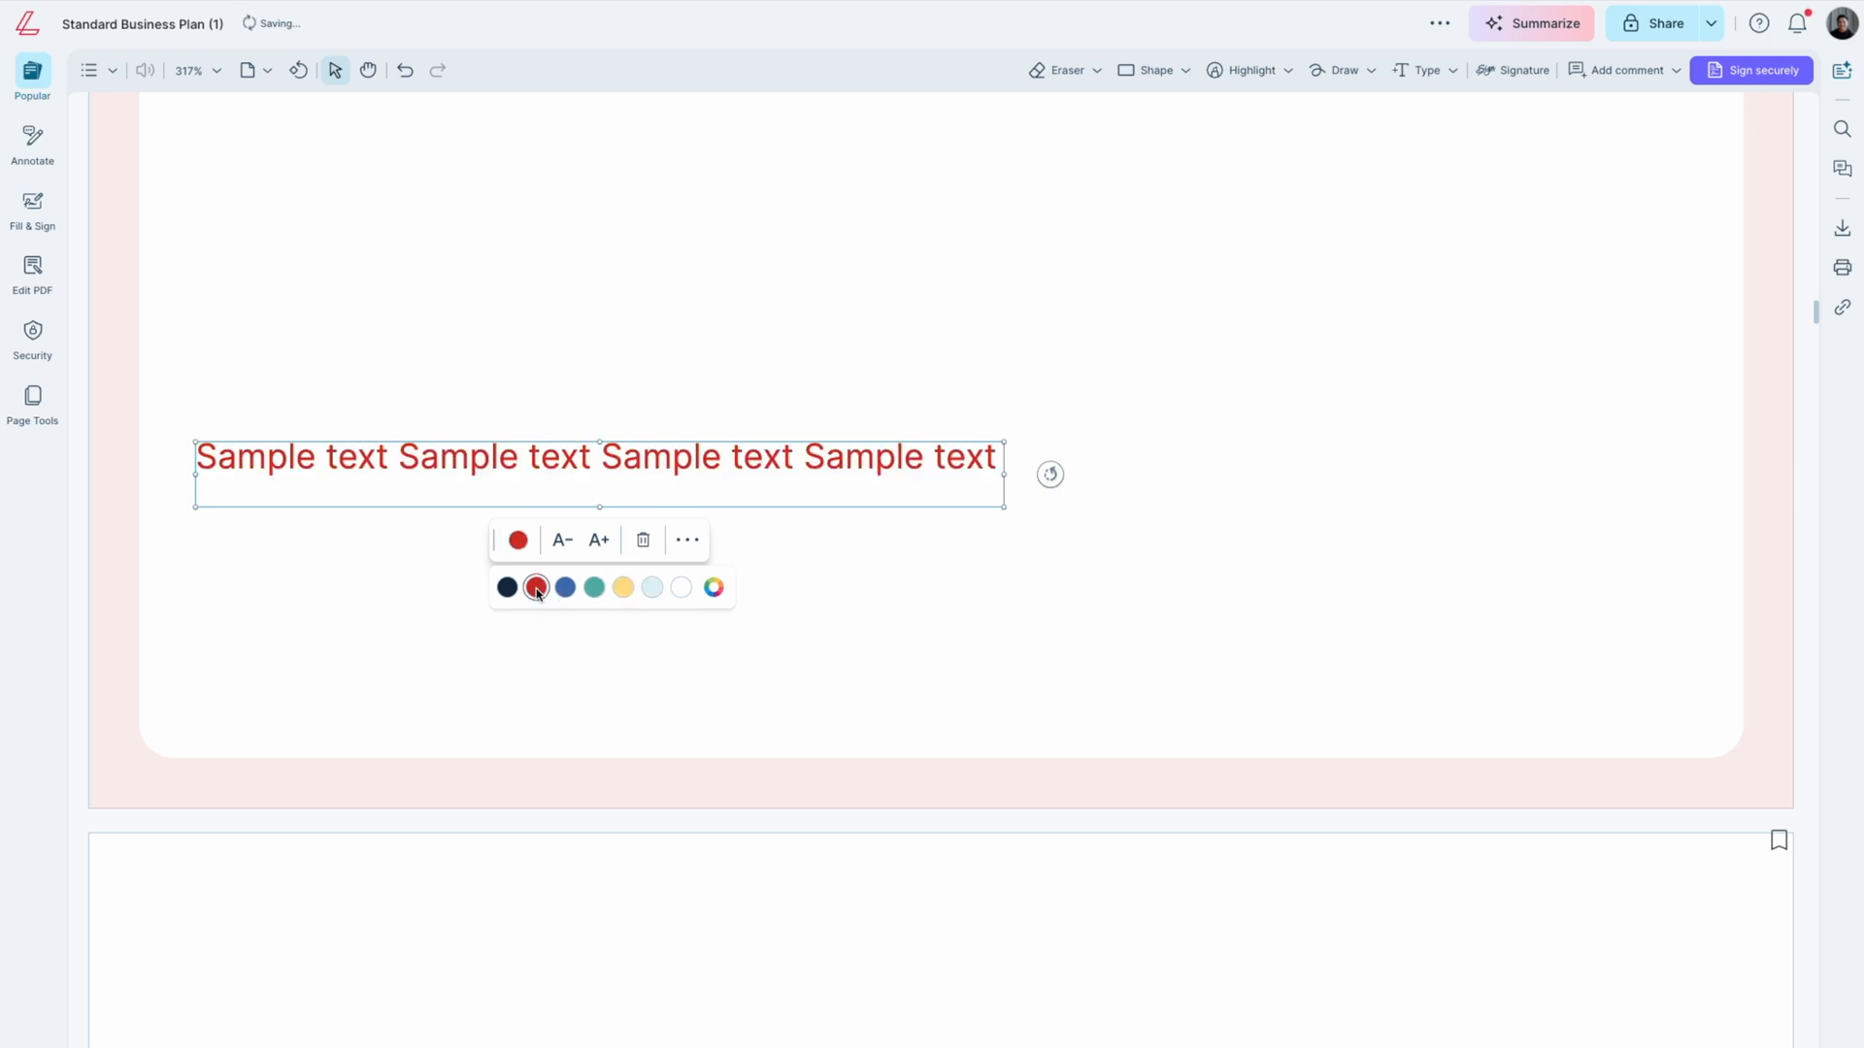
pyautogui.click(600, 540)
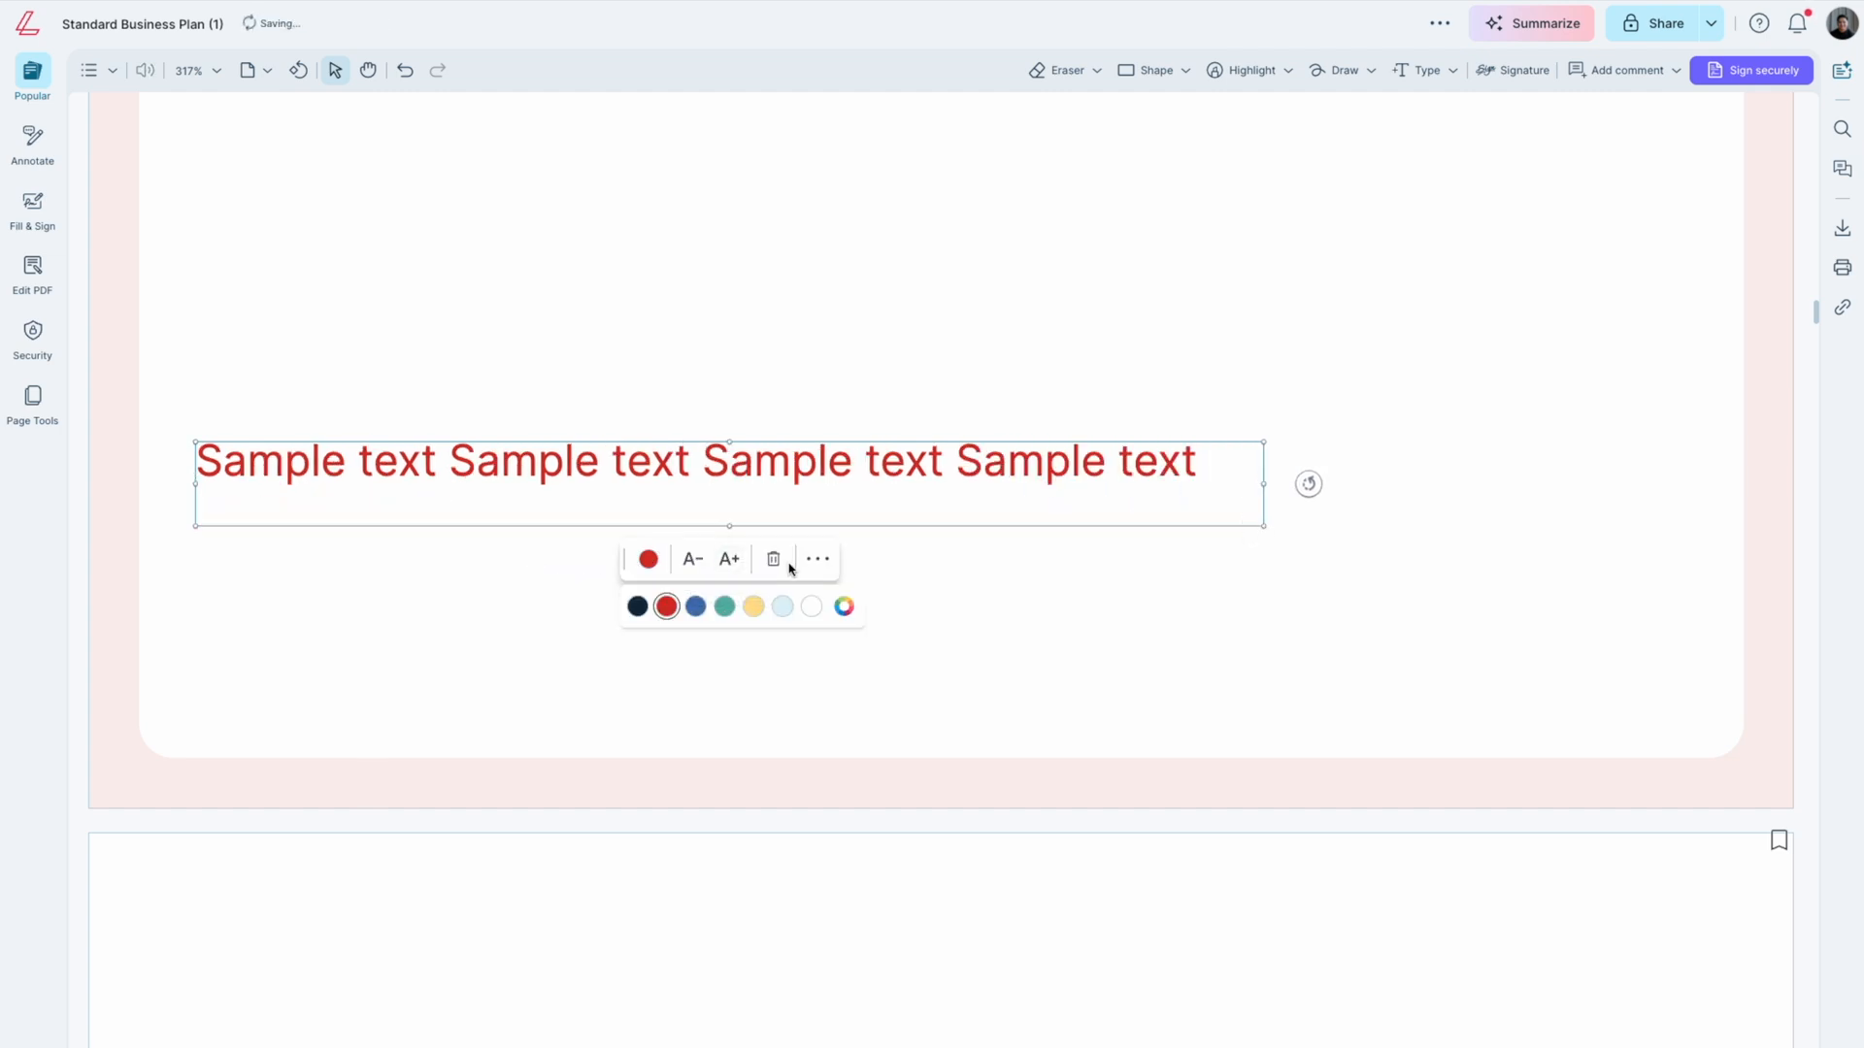
# - Set the sample text in the Montserrat font from the extended styling options
pyautogui.click(818, 560)
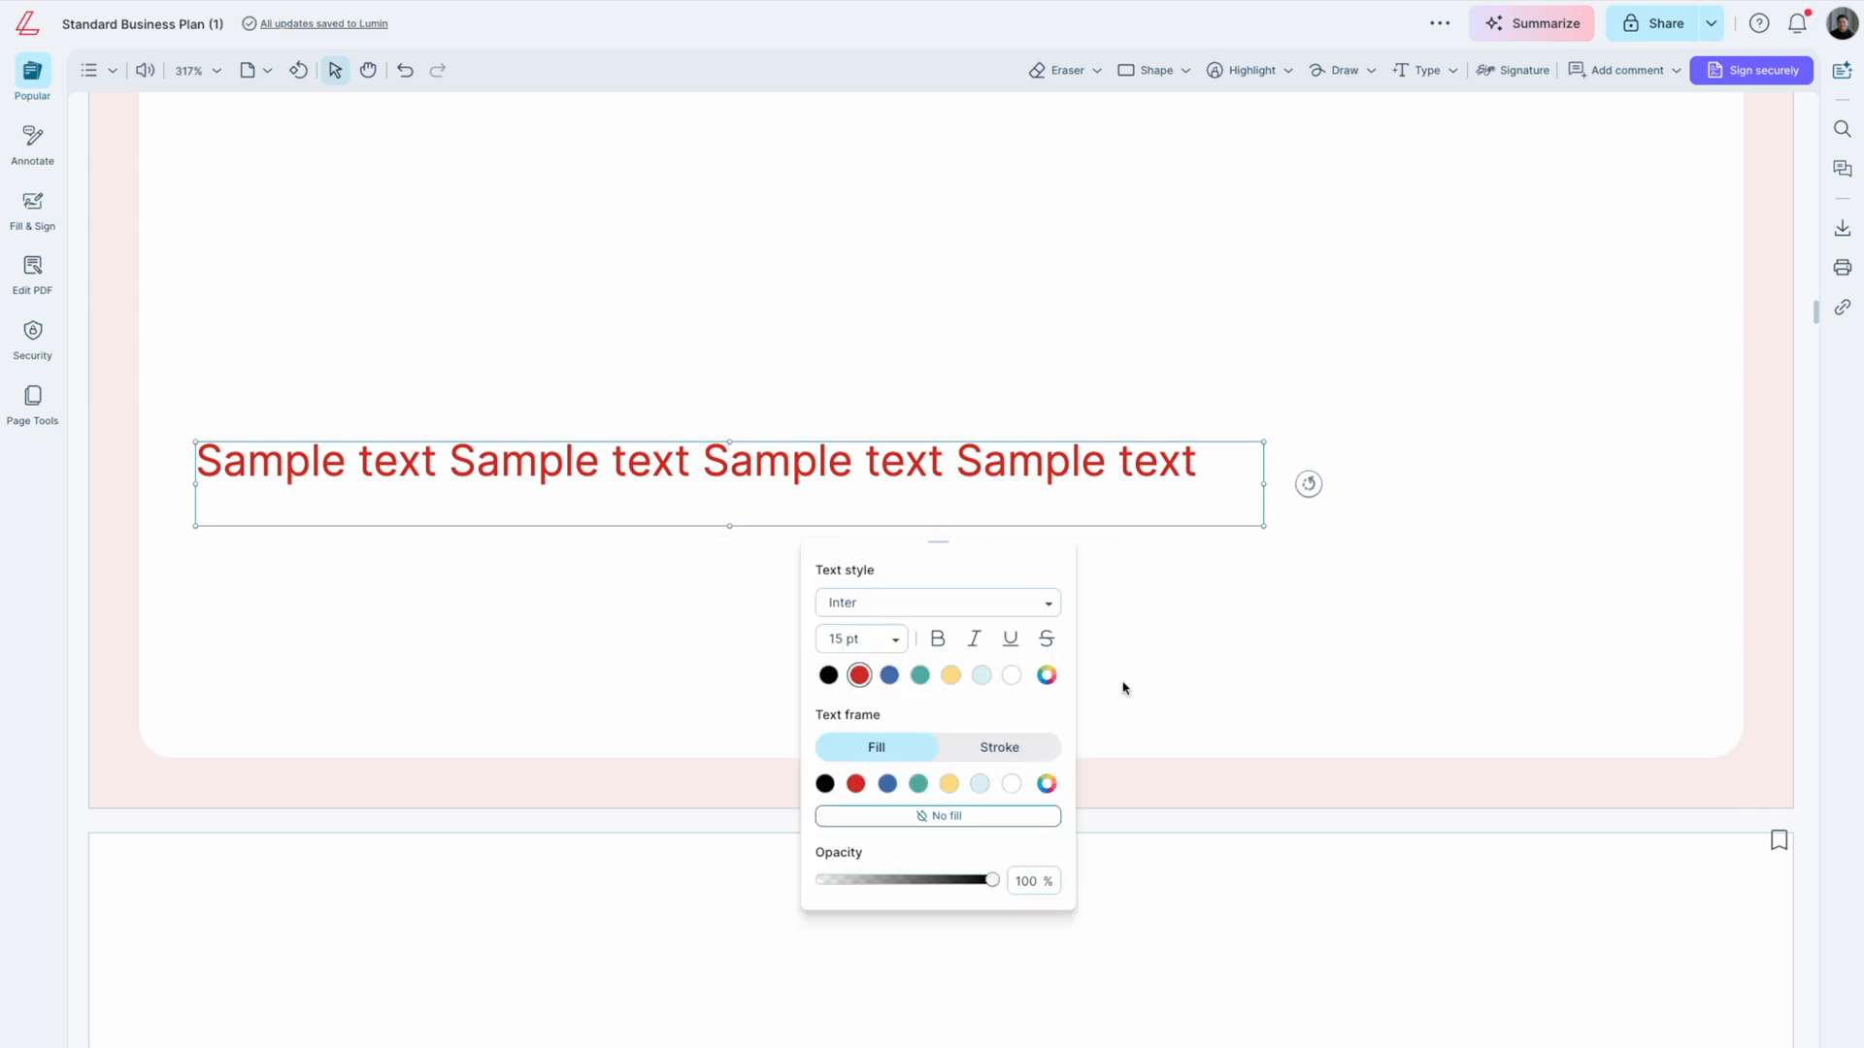
pyautogui.click(935, 602)
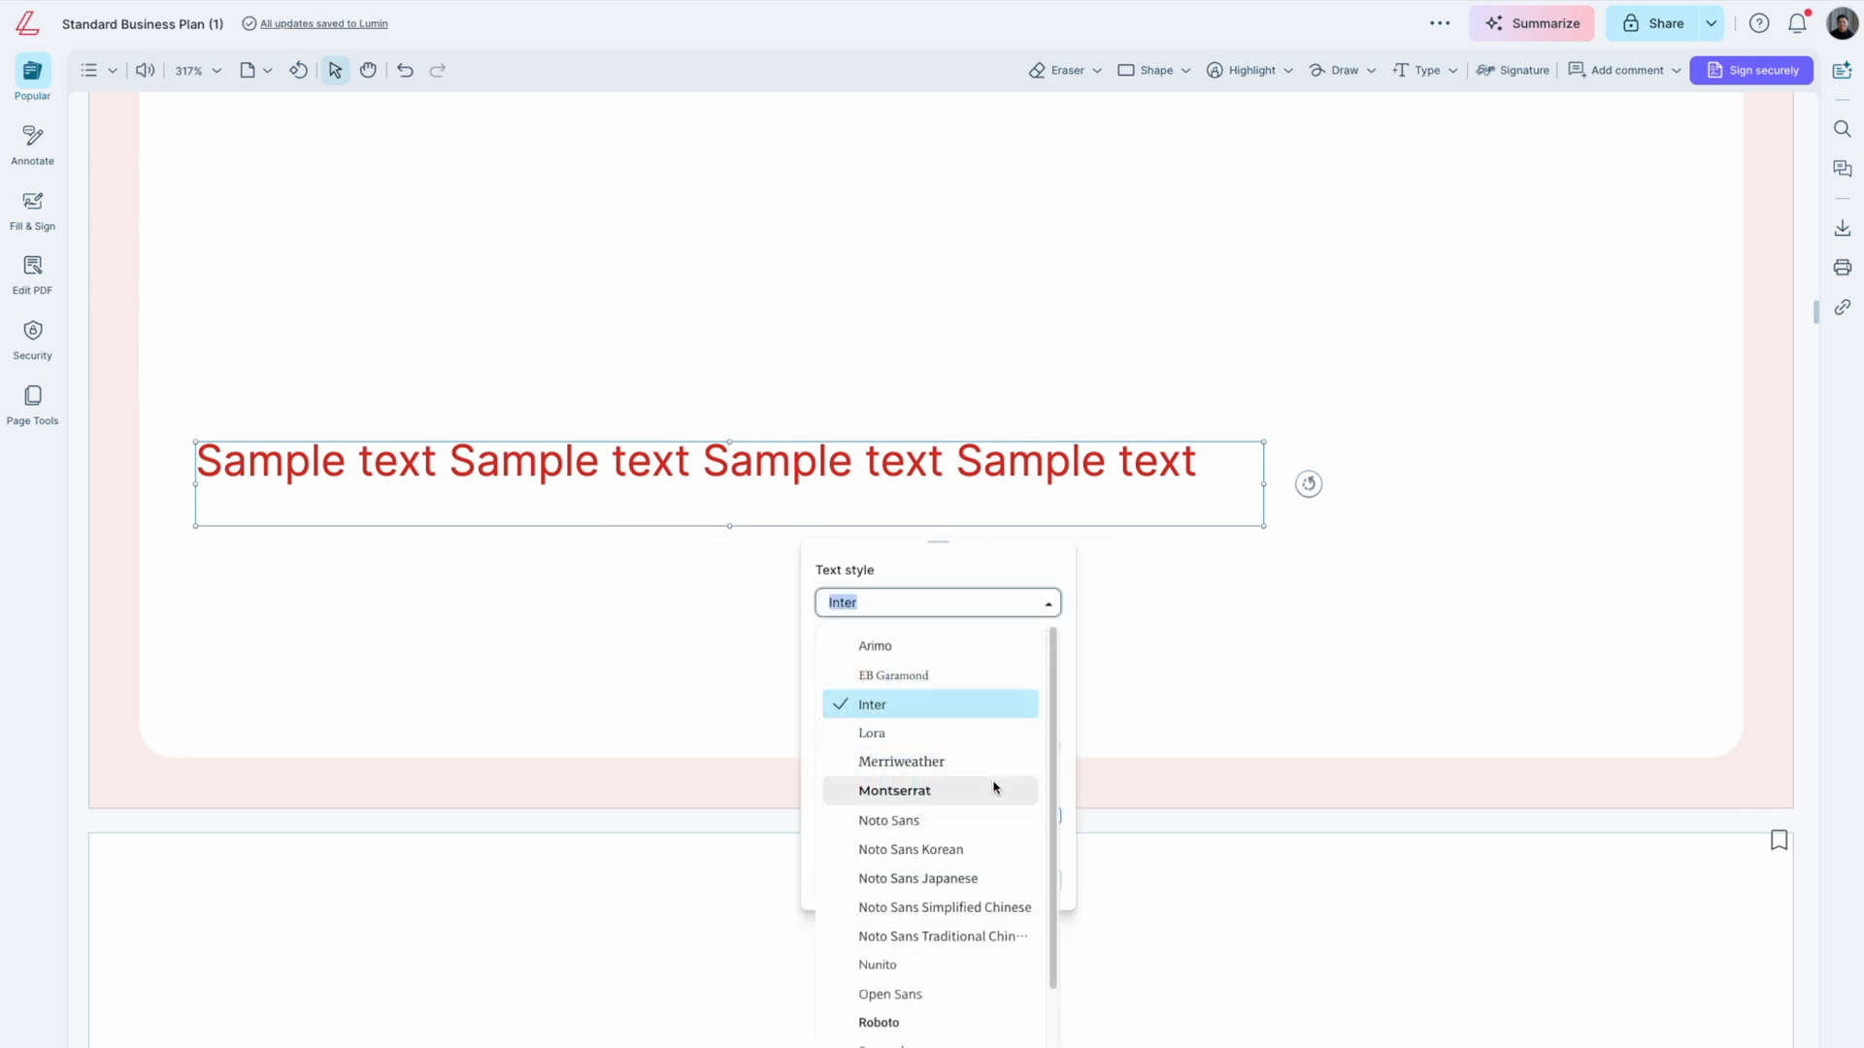
pyautogui.click(893, 790)
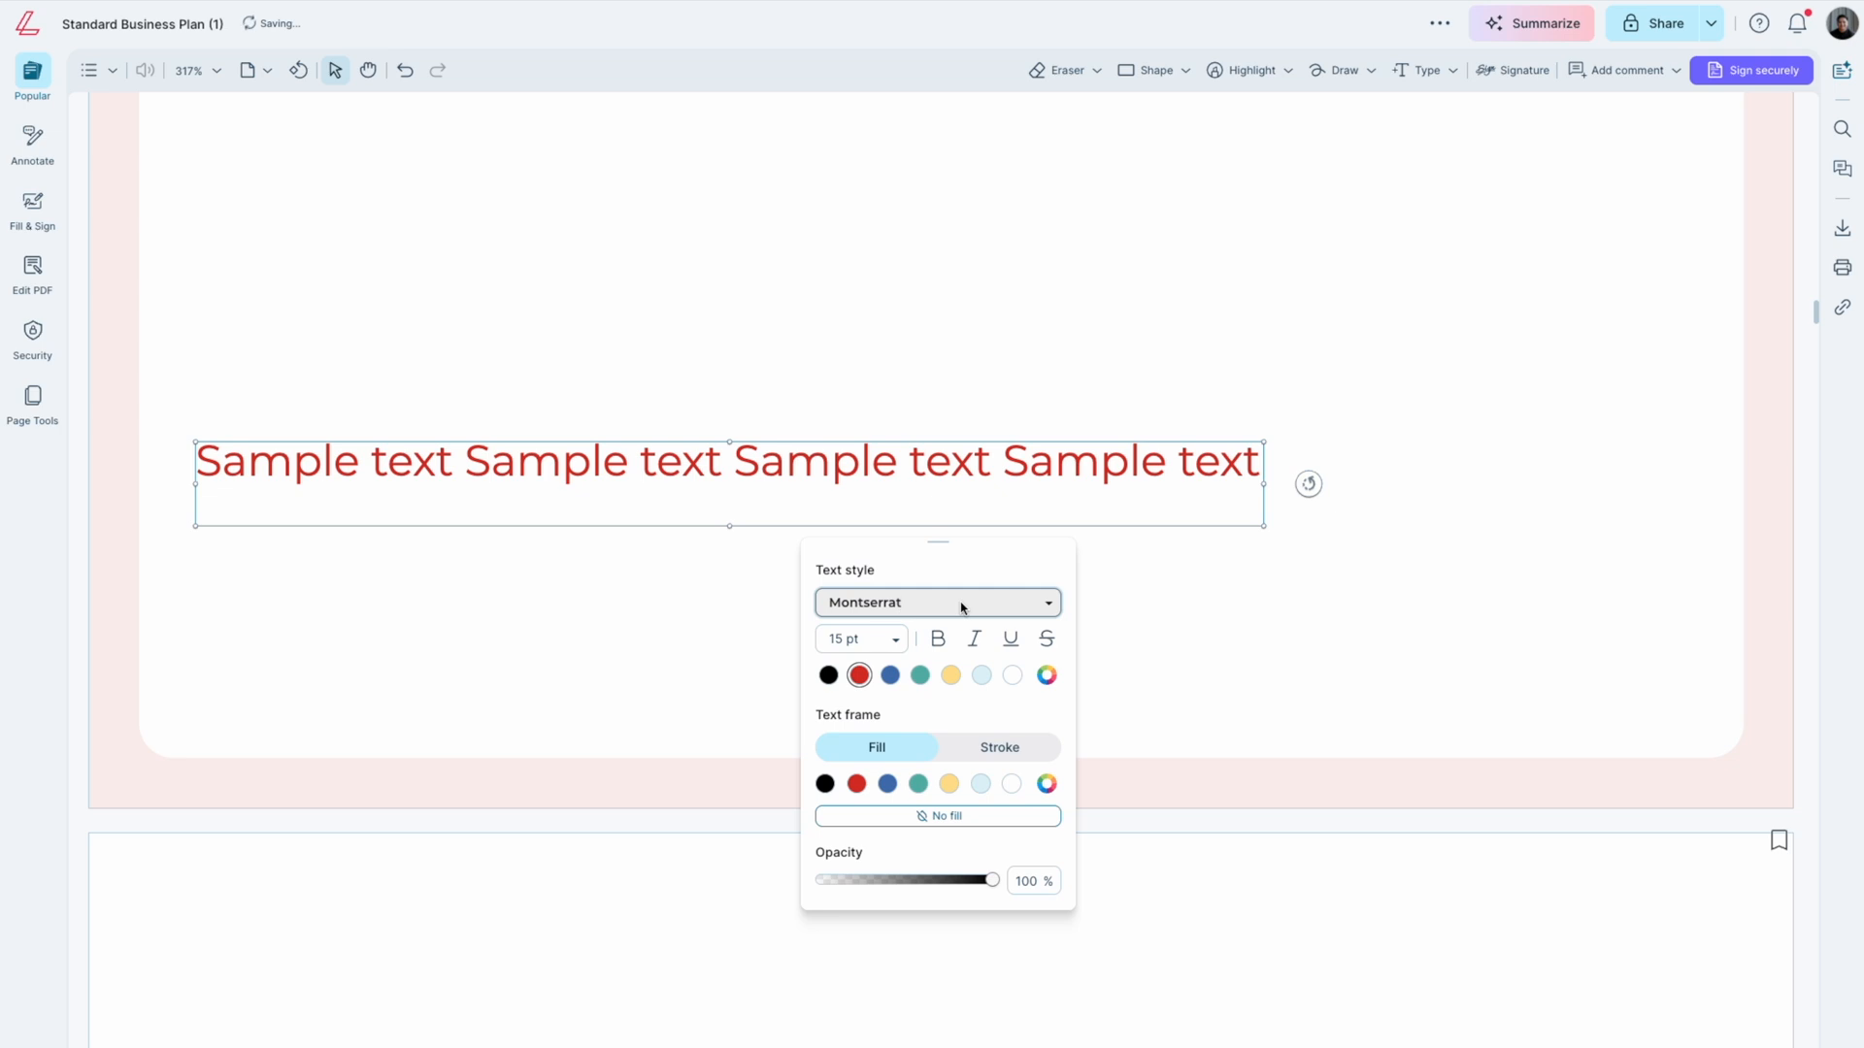
# - Make the sample text bold and show the text frame's Stroke settings
pyautogui.click(827, 675)
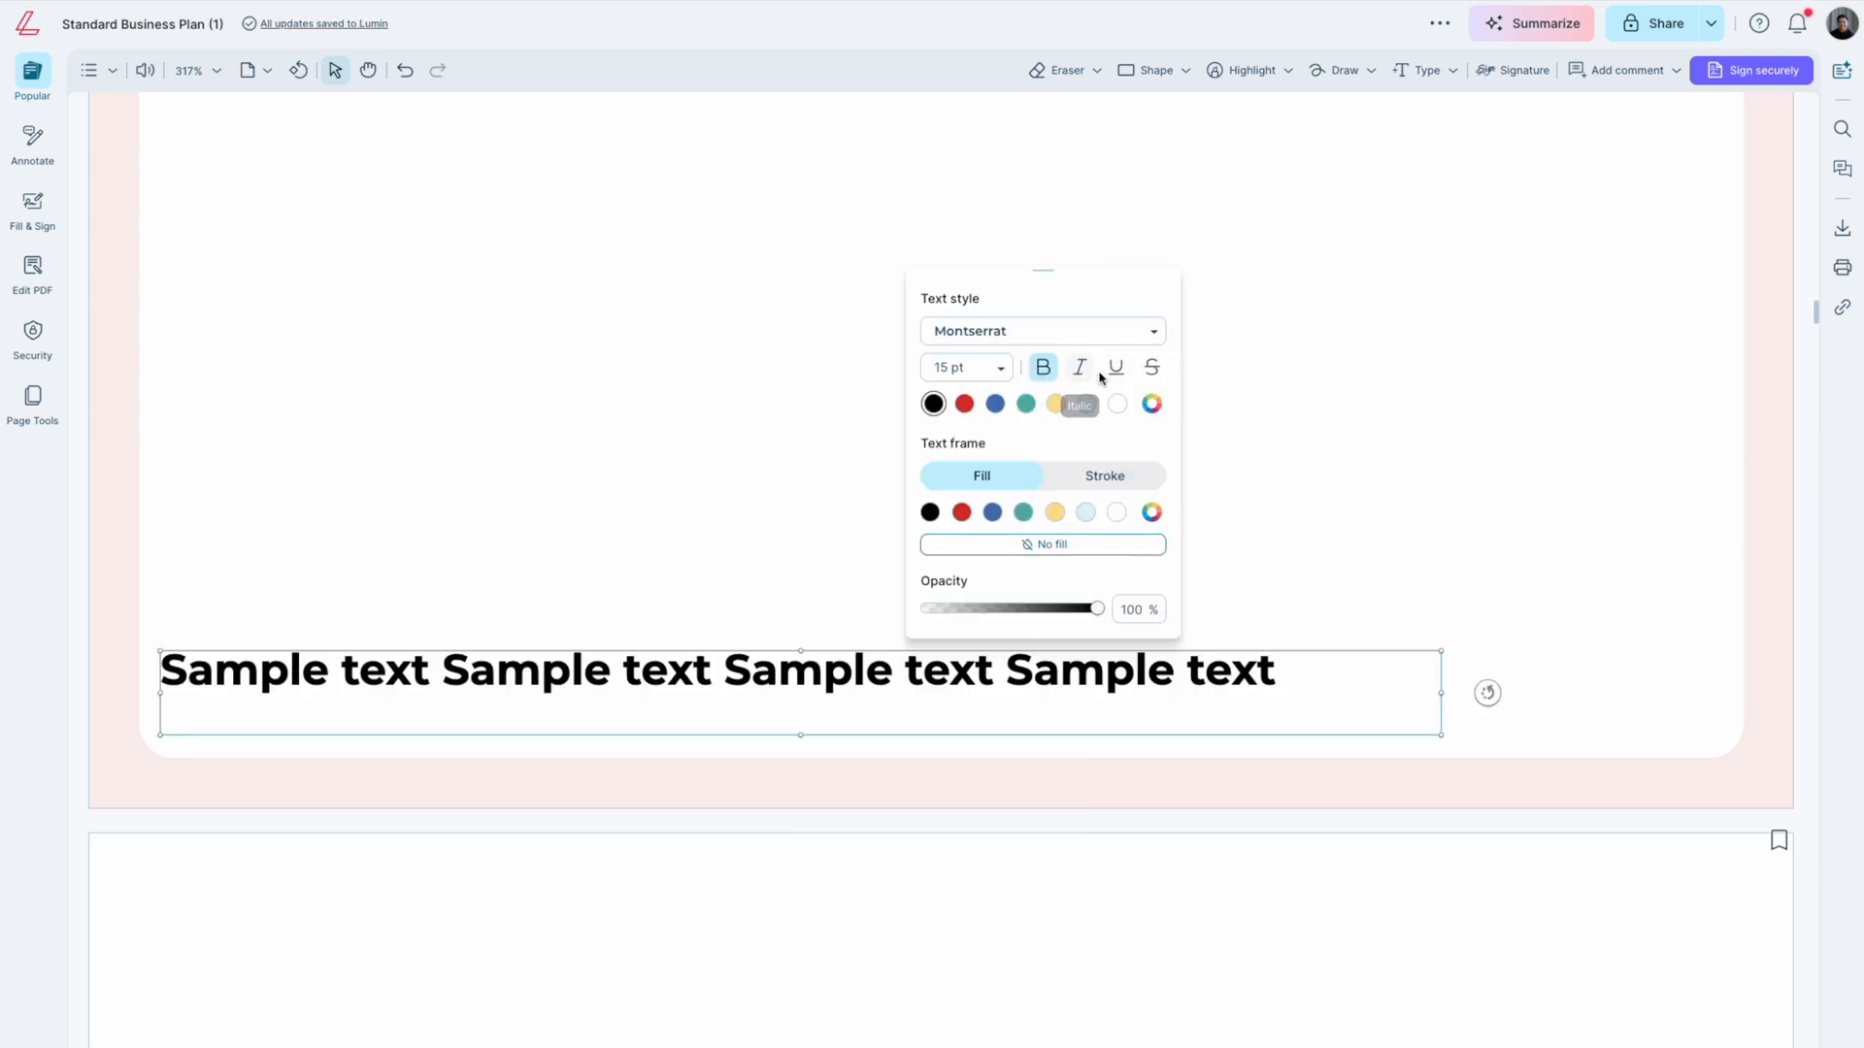
pyautogui.moveTo(1151, 367)
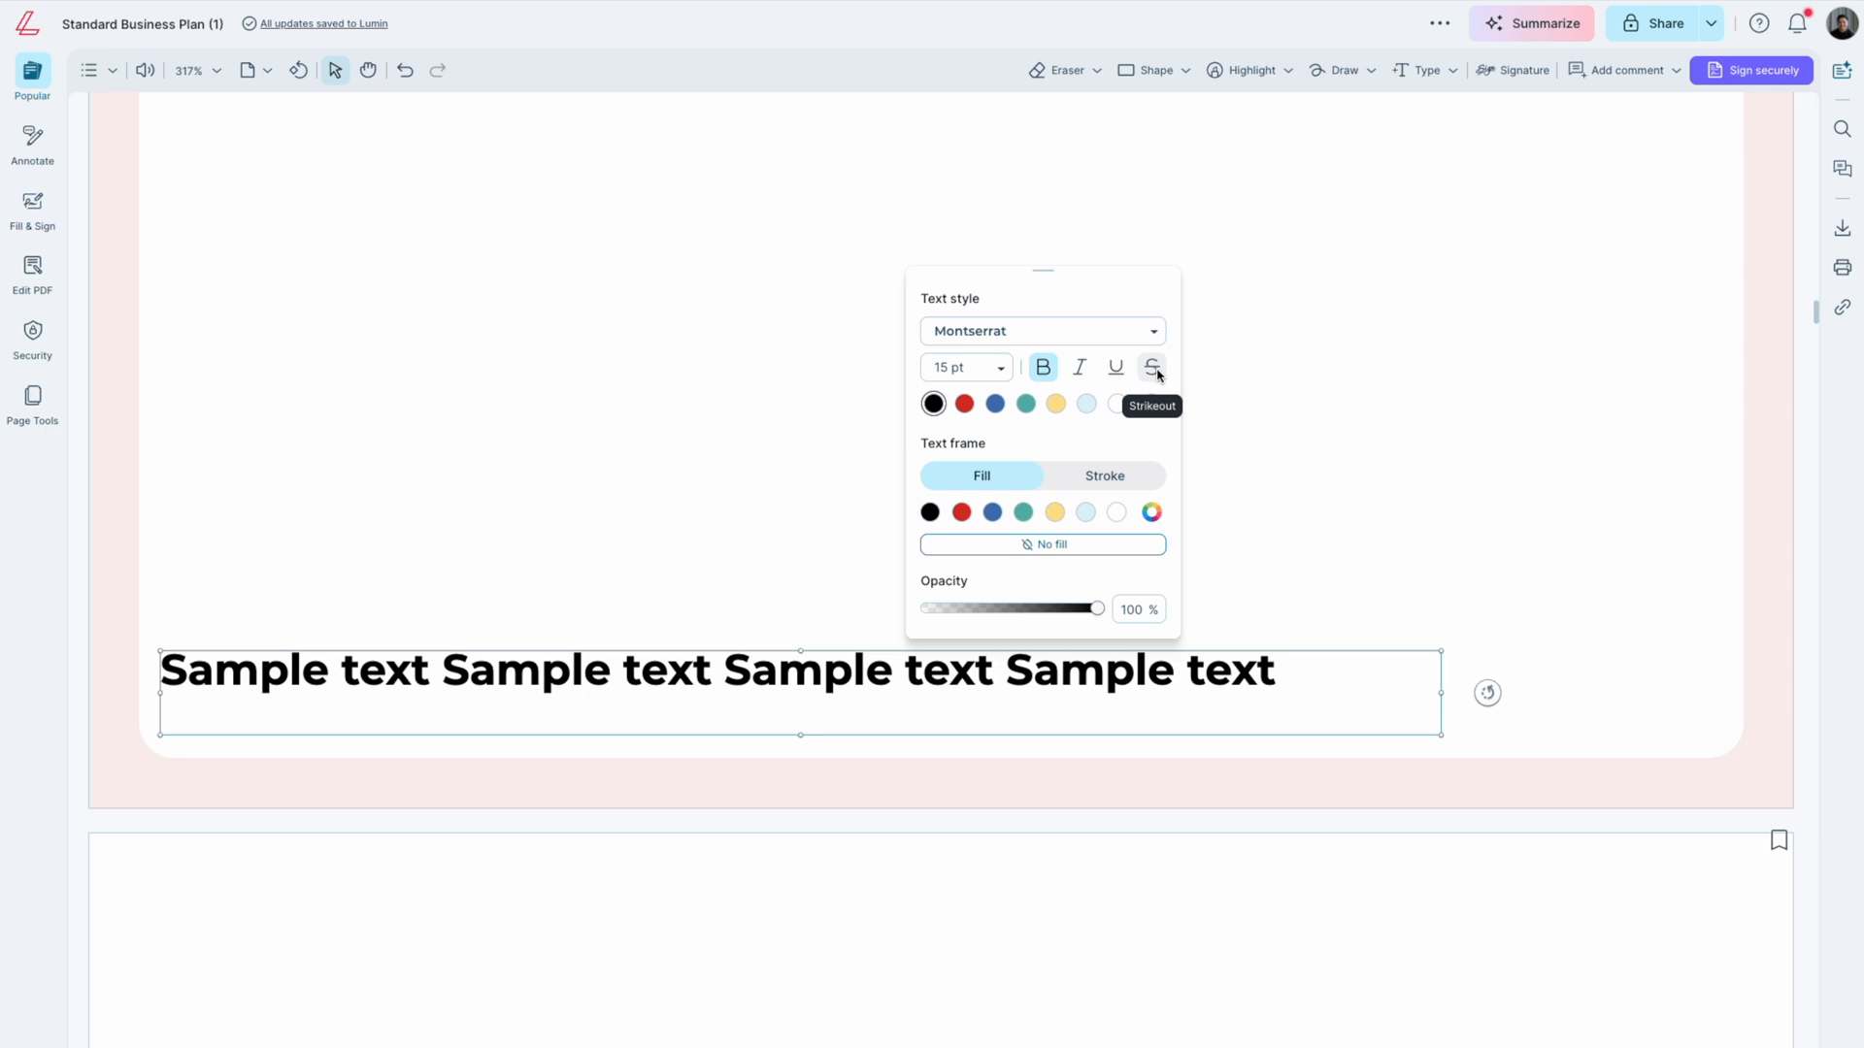
pyautogui.moveTo(1147, 433)
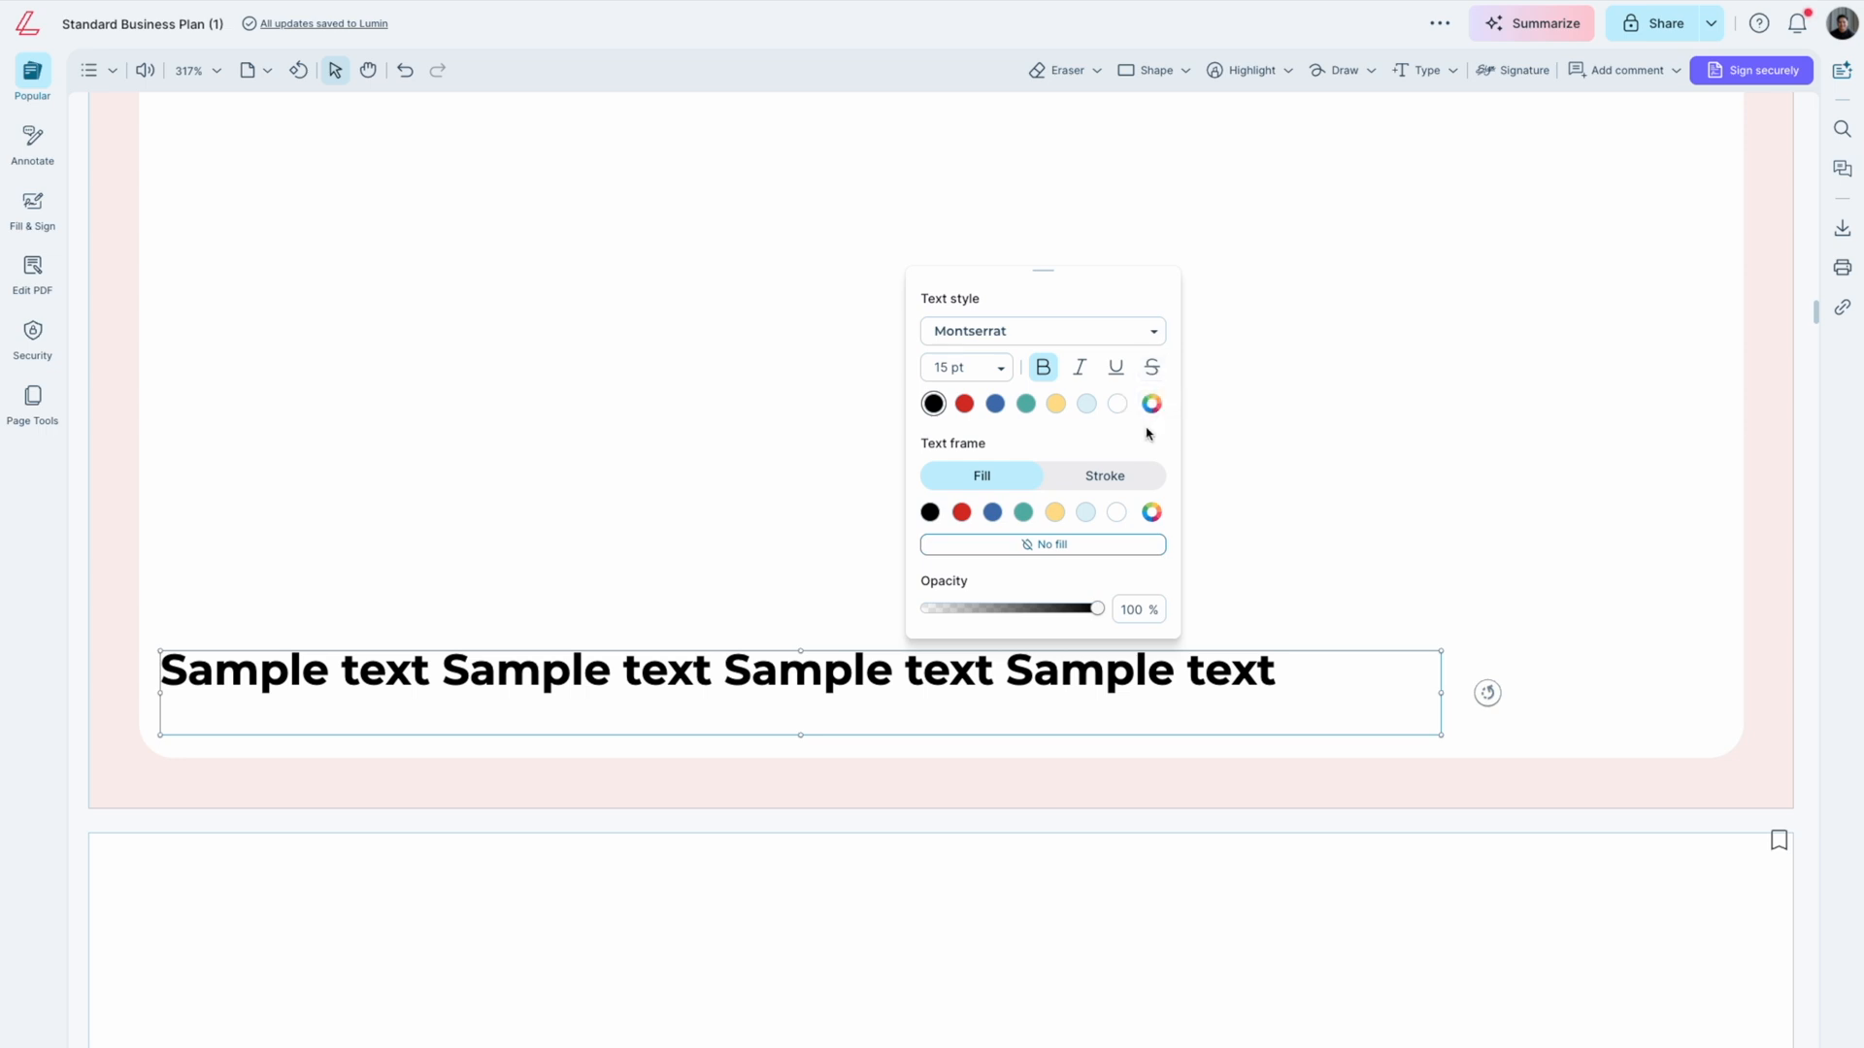
pyautogui.moveTo(946, 464)
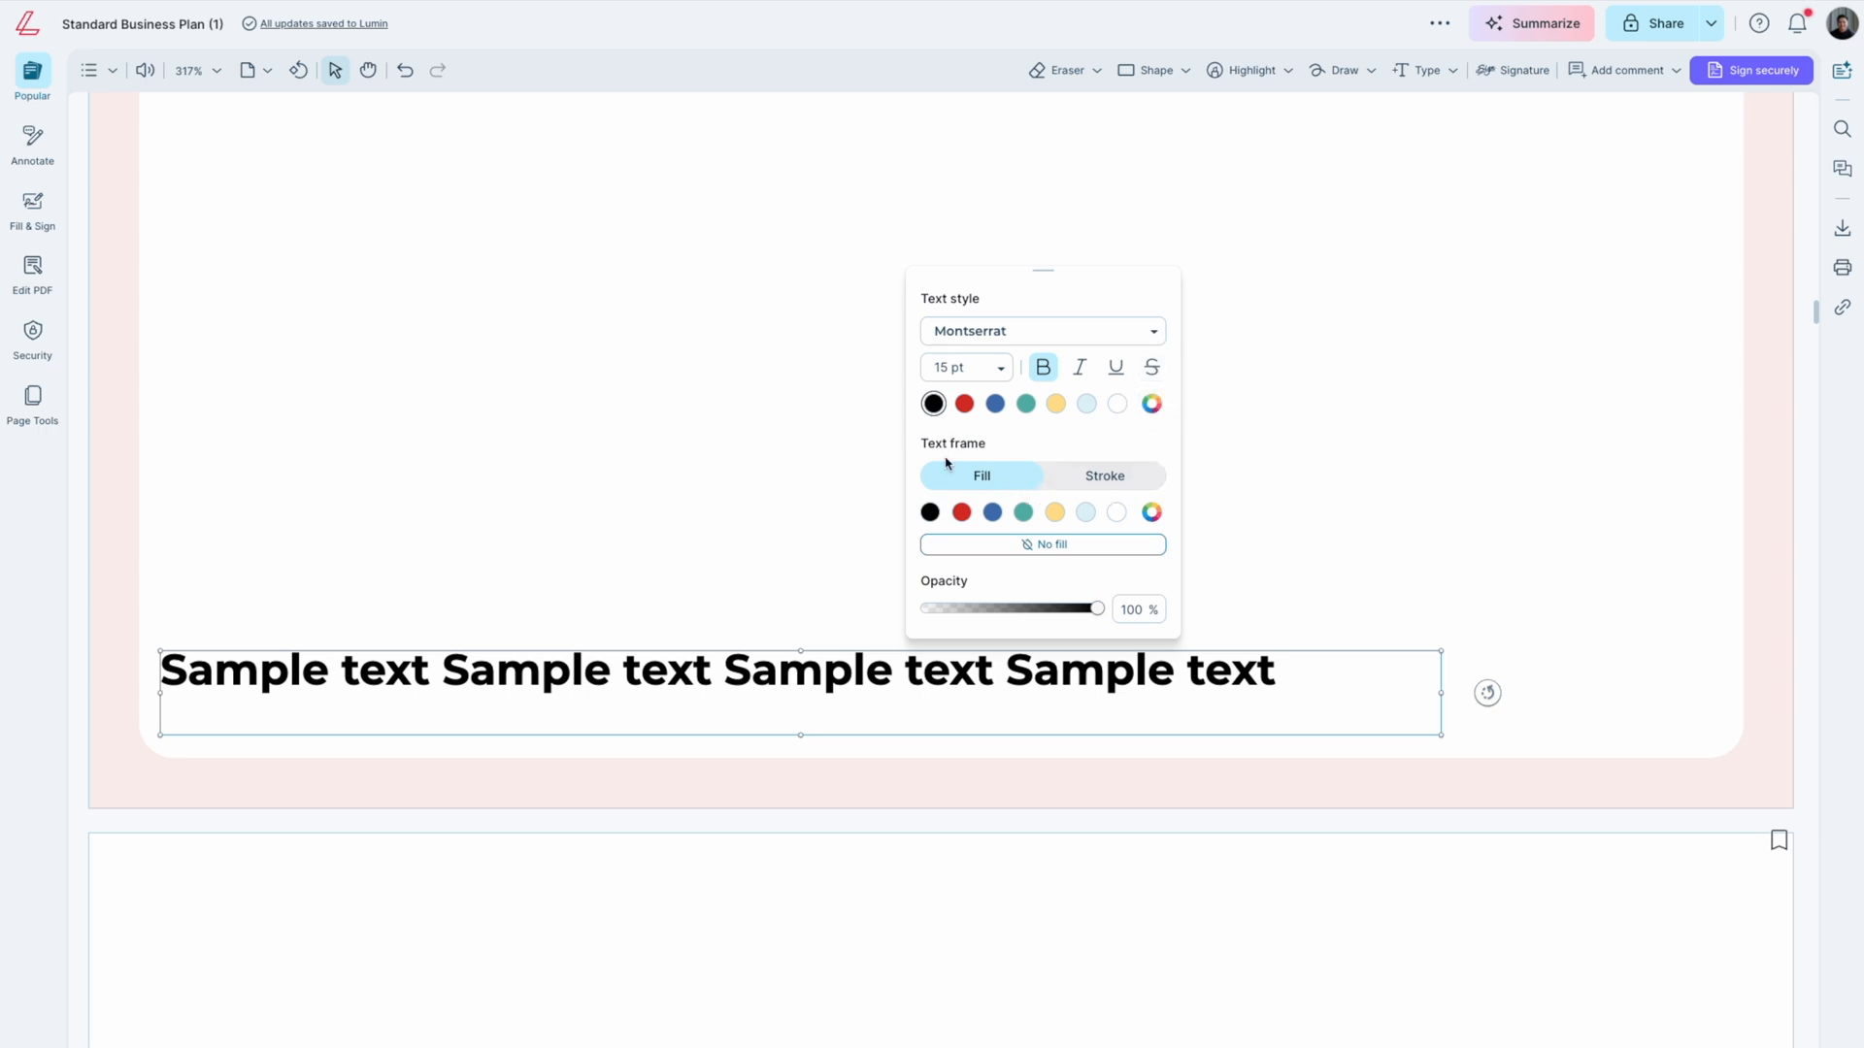
pyautogui.click(1103, 476)
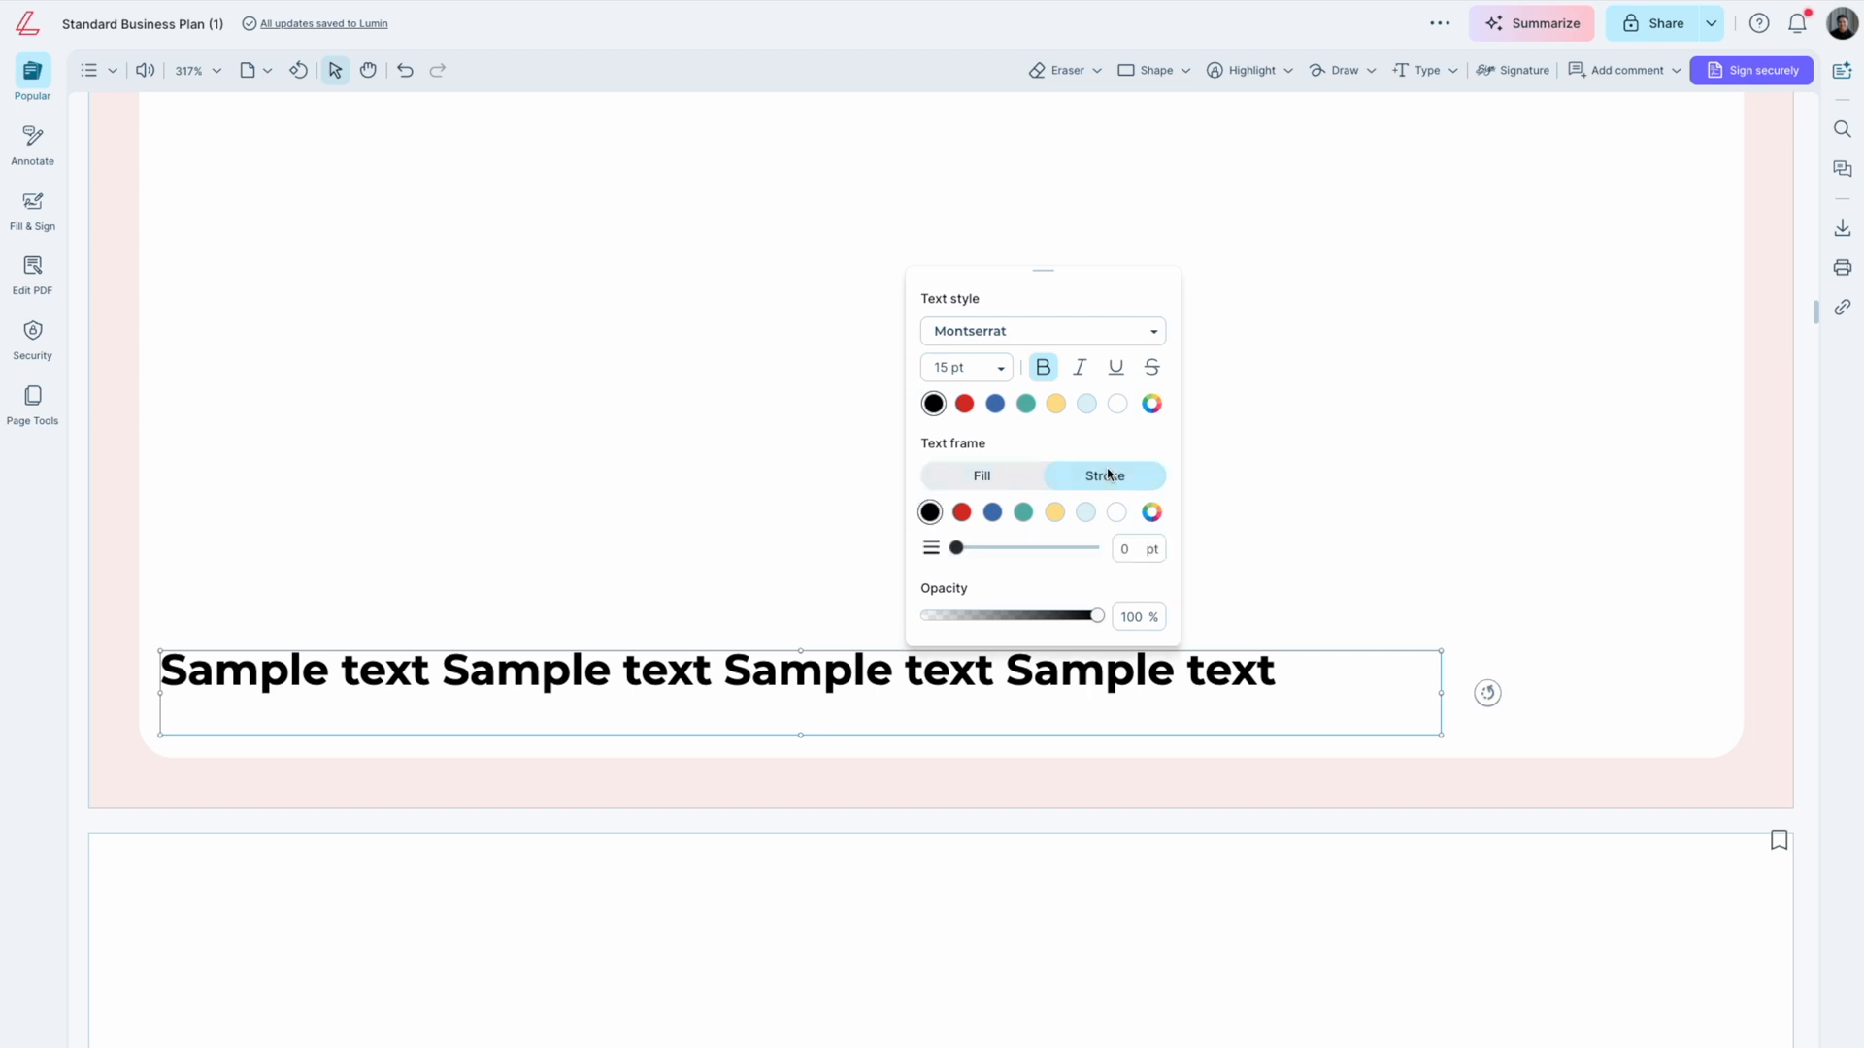